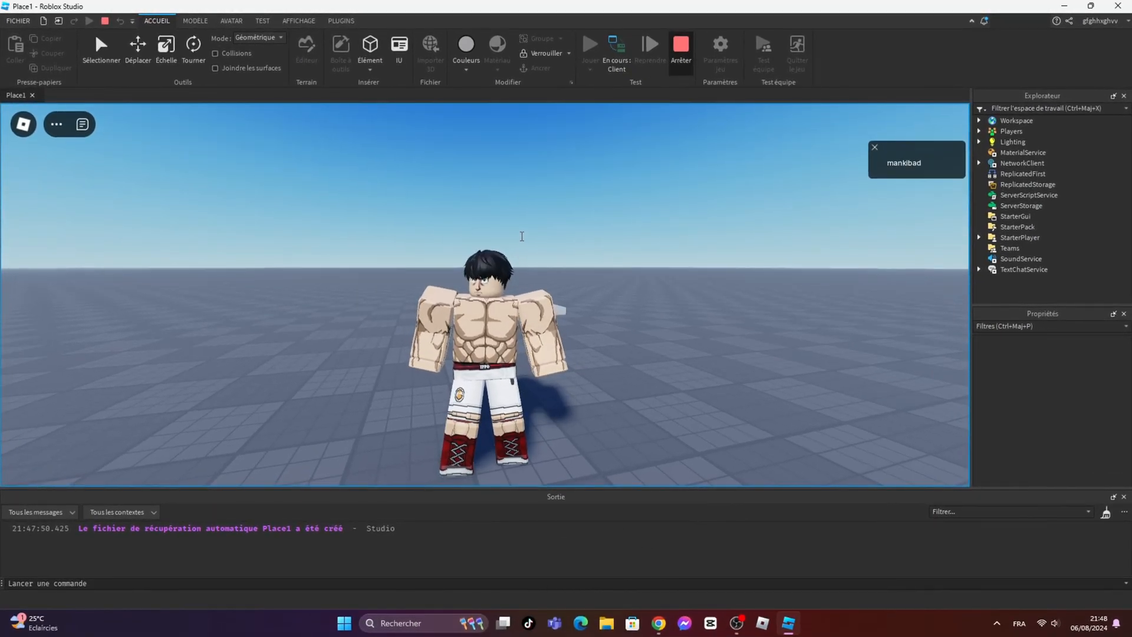
Step: Add a ScreenGui under StarterGui with a TextButton named Roll inside it
click(1015, 216)
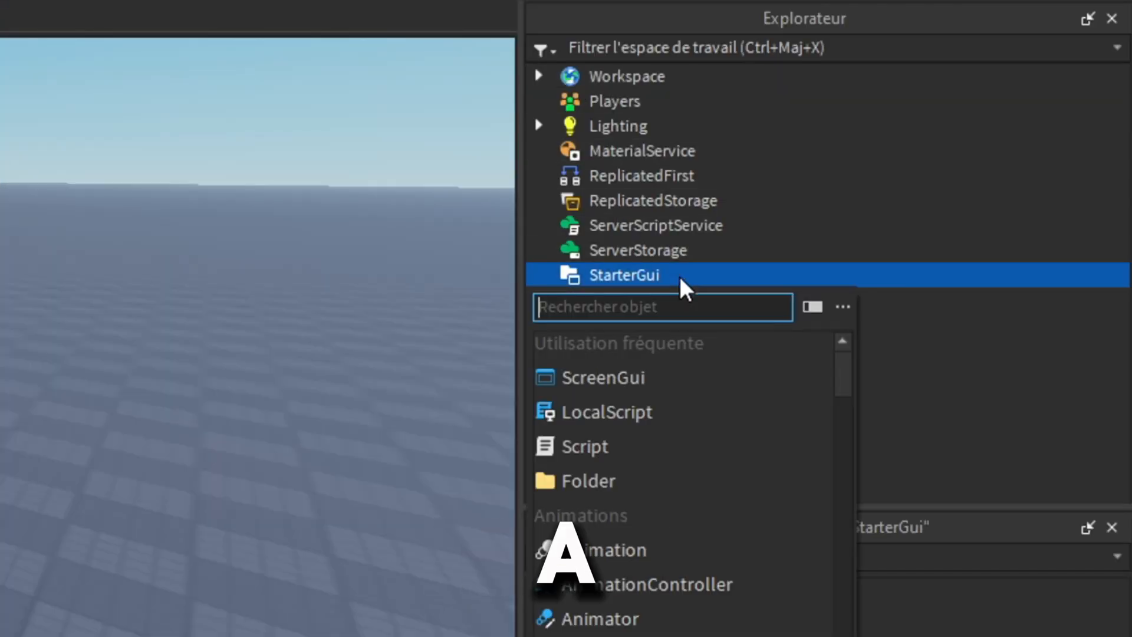
click(609, 378)
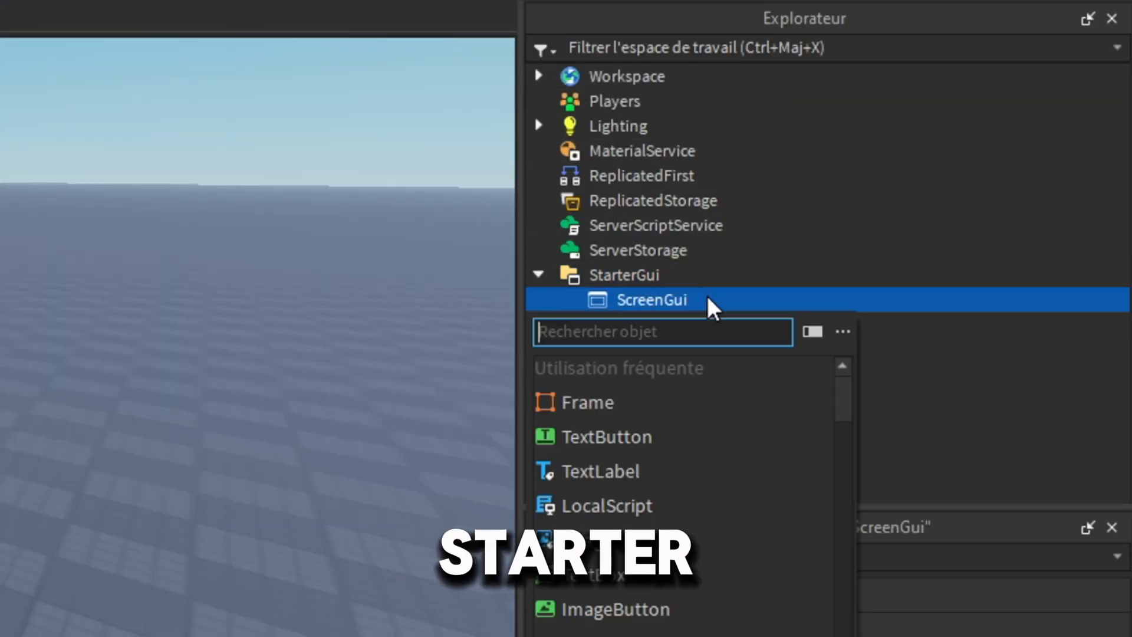
click(610, 437)
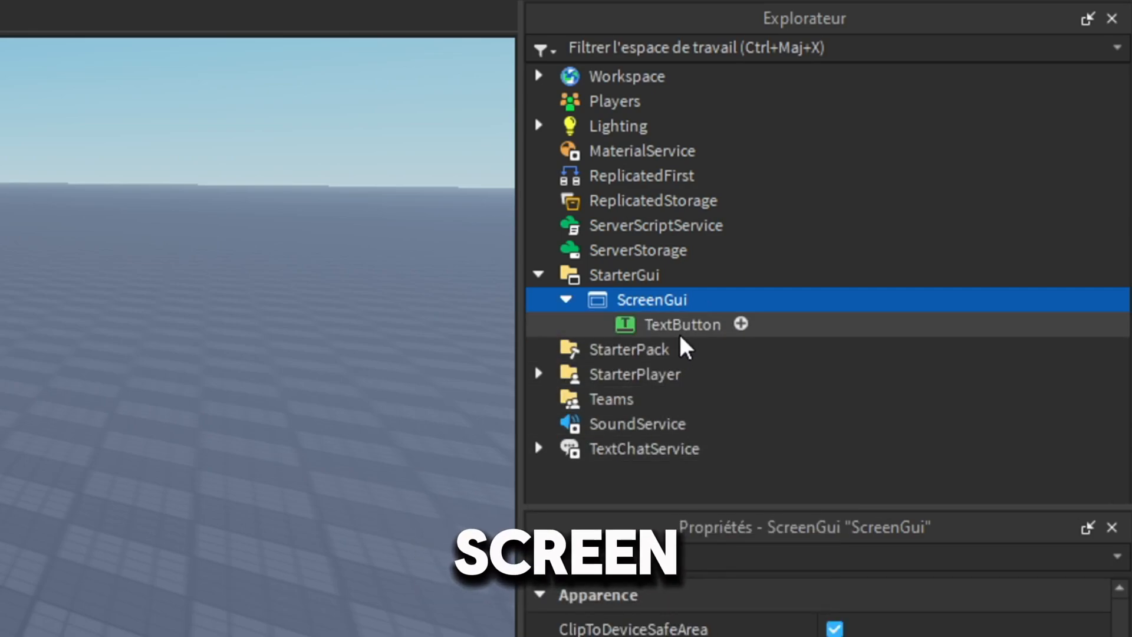
click(681, 325)
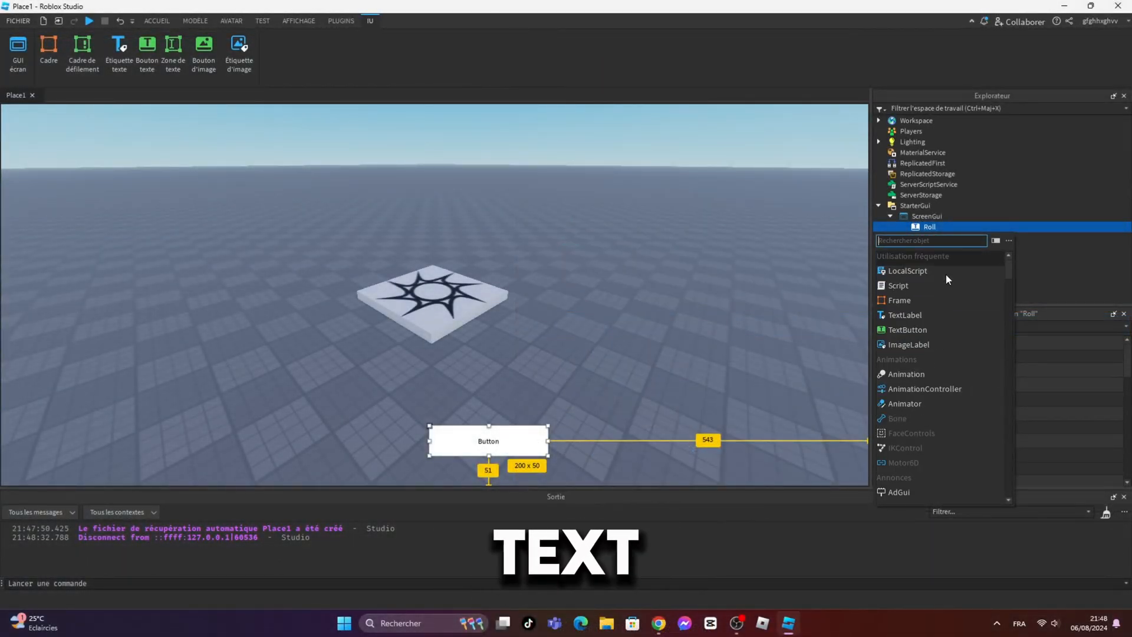
Step: Add a LocalScript inside the Roll button and rename it RollingSystem
click(899, 285)
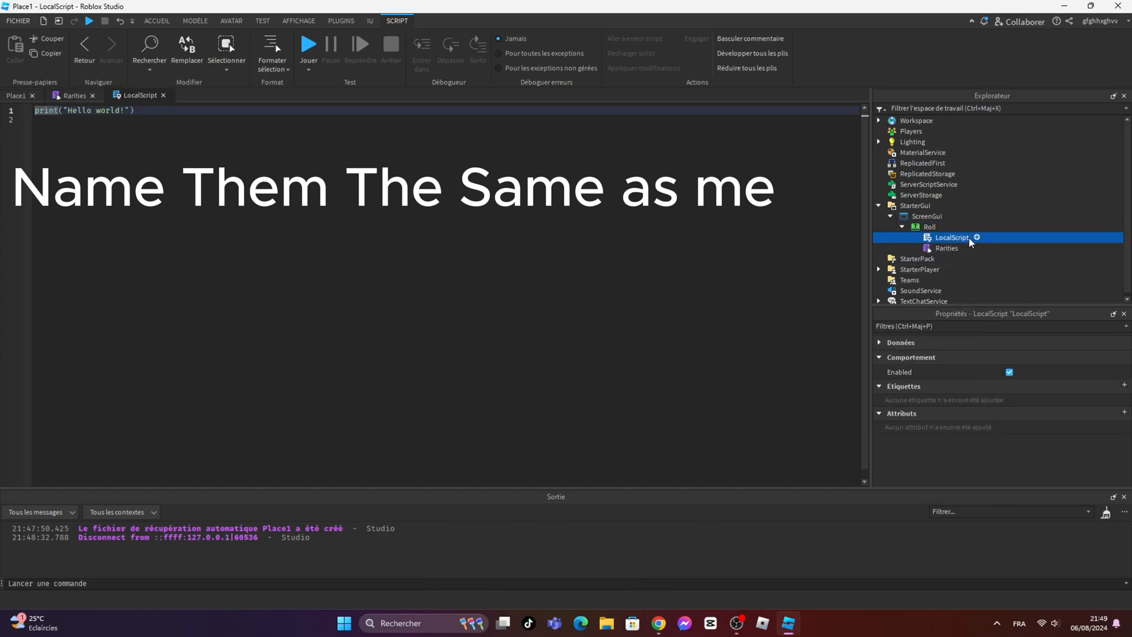
double_click(951, 237)
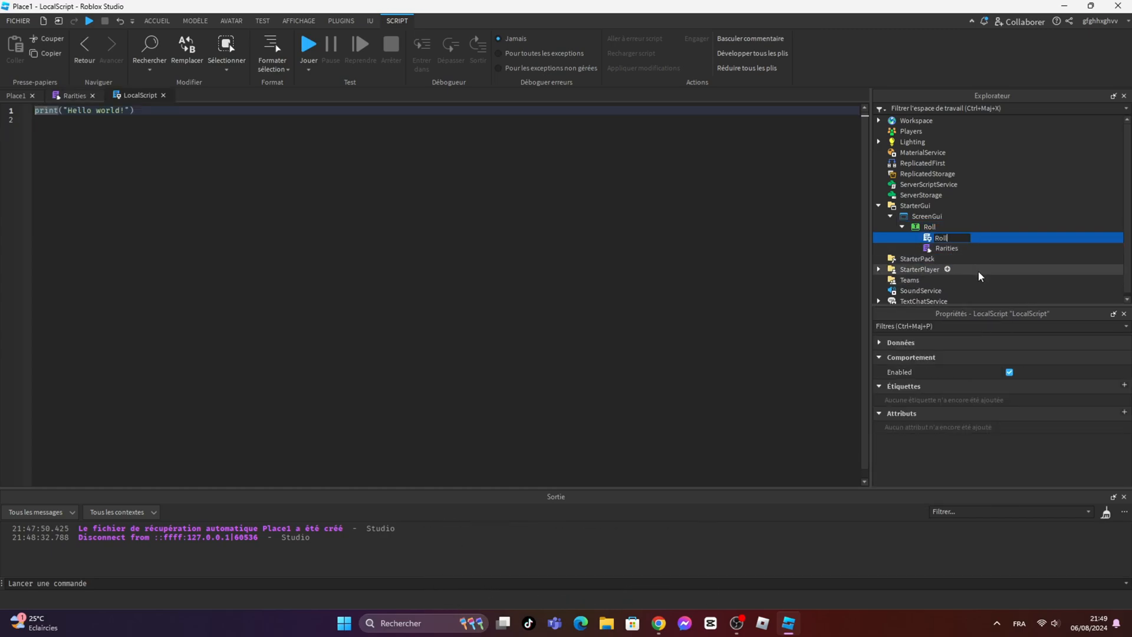
text(RollingSystem)
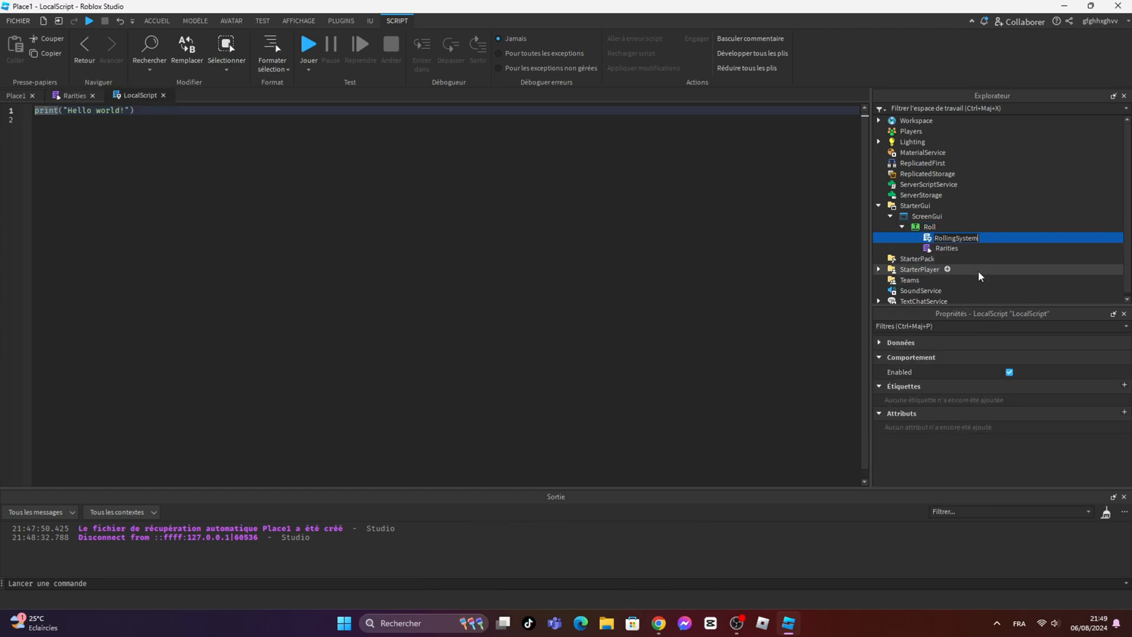
click(945, 247)
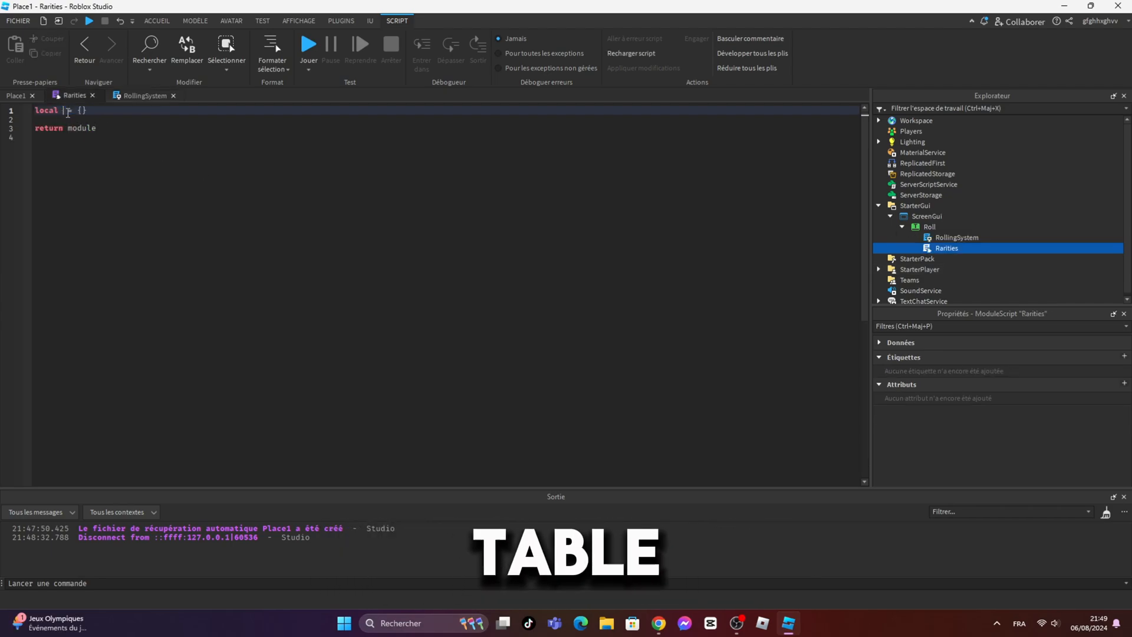
Step: Write the Rarities table starting with a Common entry using a Color3 colour
text(Rarities)
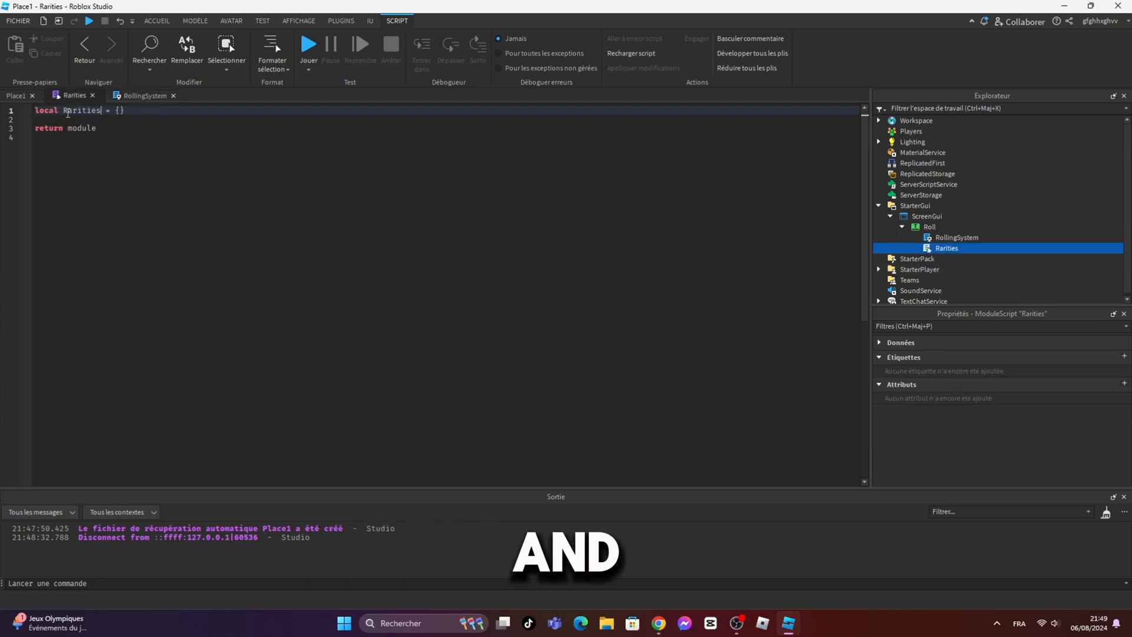
text(["Common"] =)
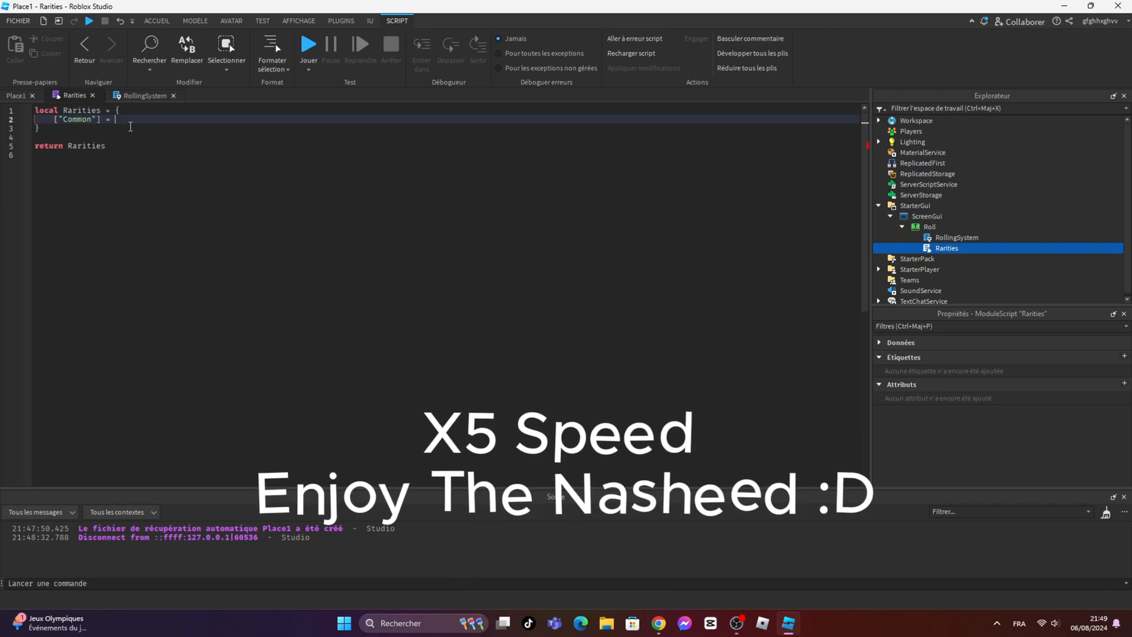
text(["color"] = Color3.fromRGB(255, 255, 255),)
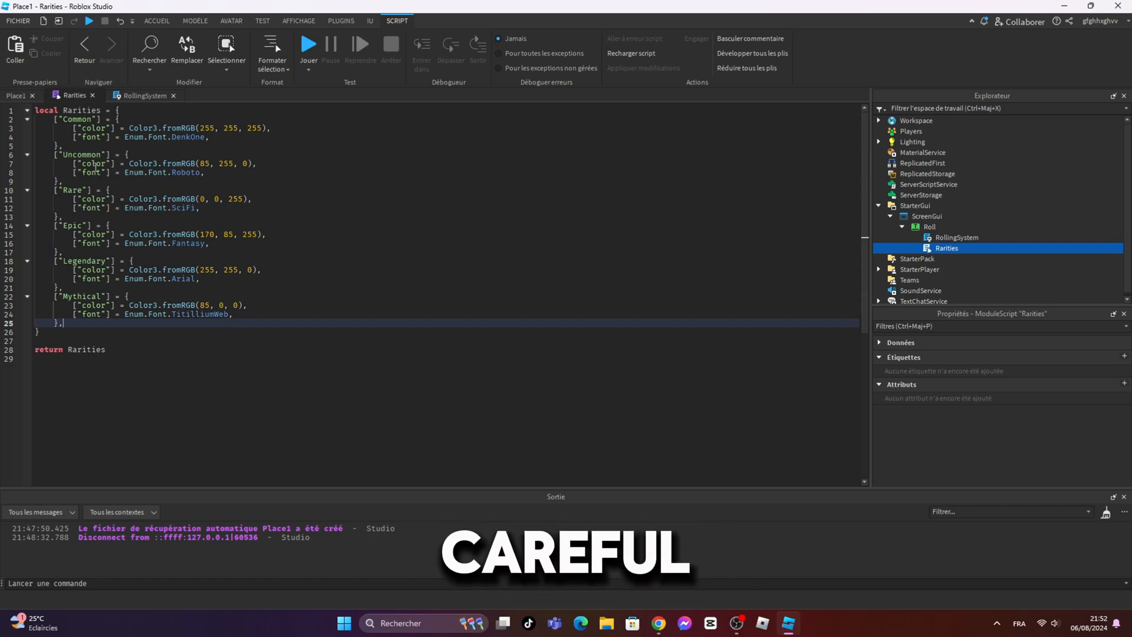
Step: Require game.StarterGui.ScreenGui.Roll.Rarities into a Rarities variable and begin a RollButton local
click(144, 95)
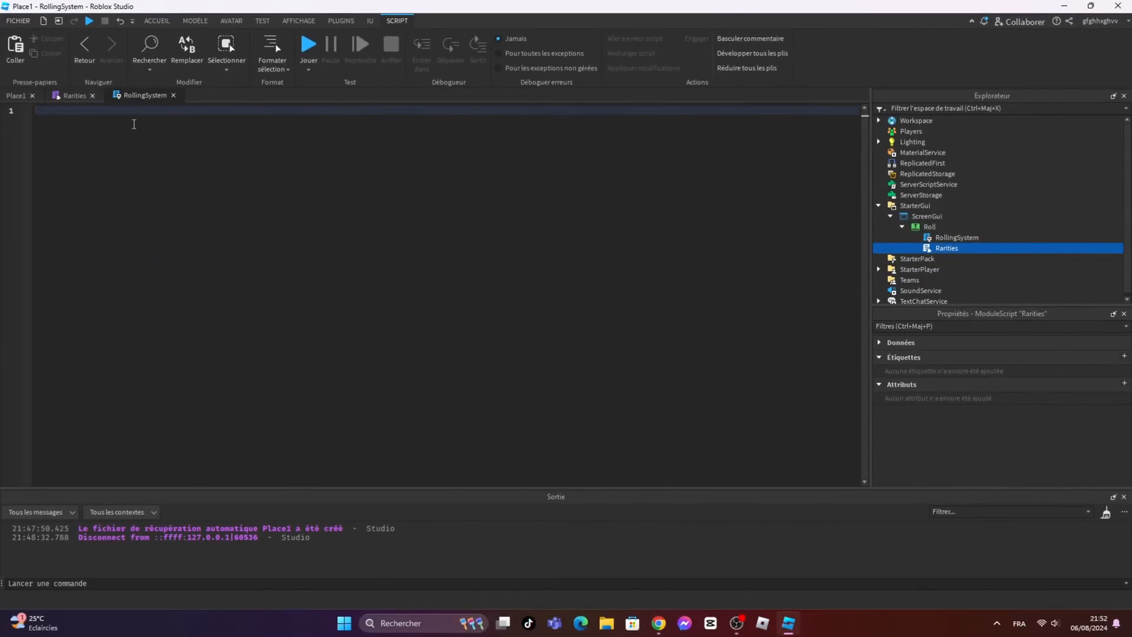
text(local Rarities = require()
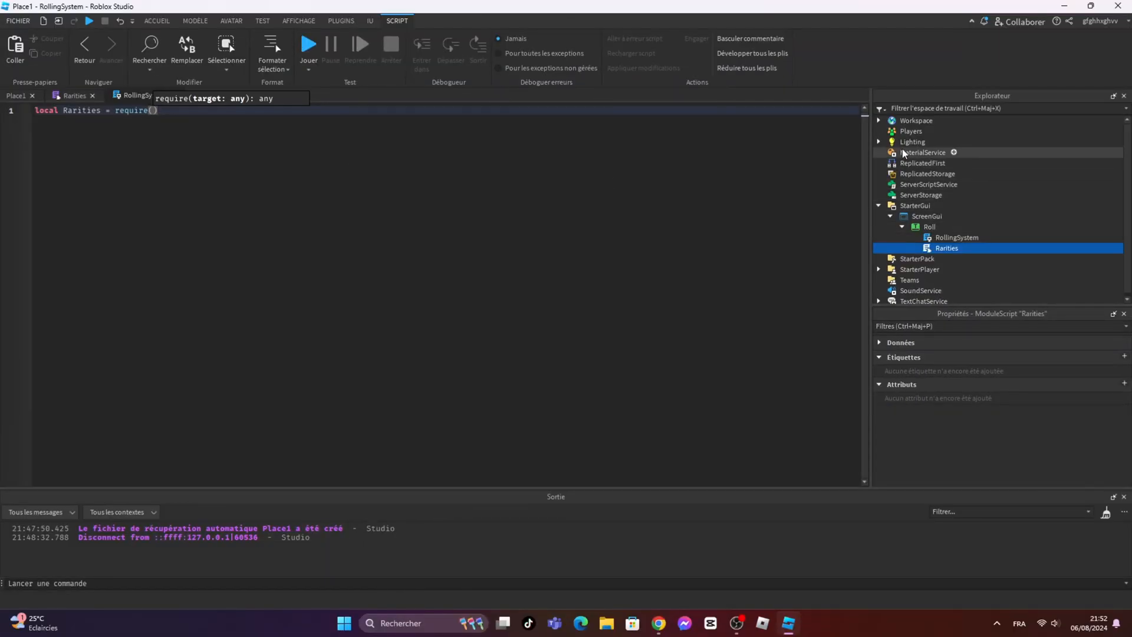
text(game.StarterGui.ScreenGui.Roll.Rarities)
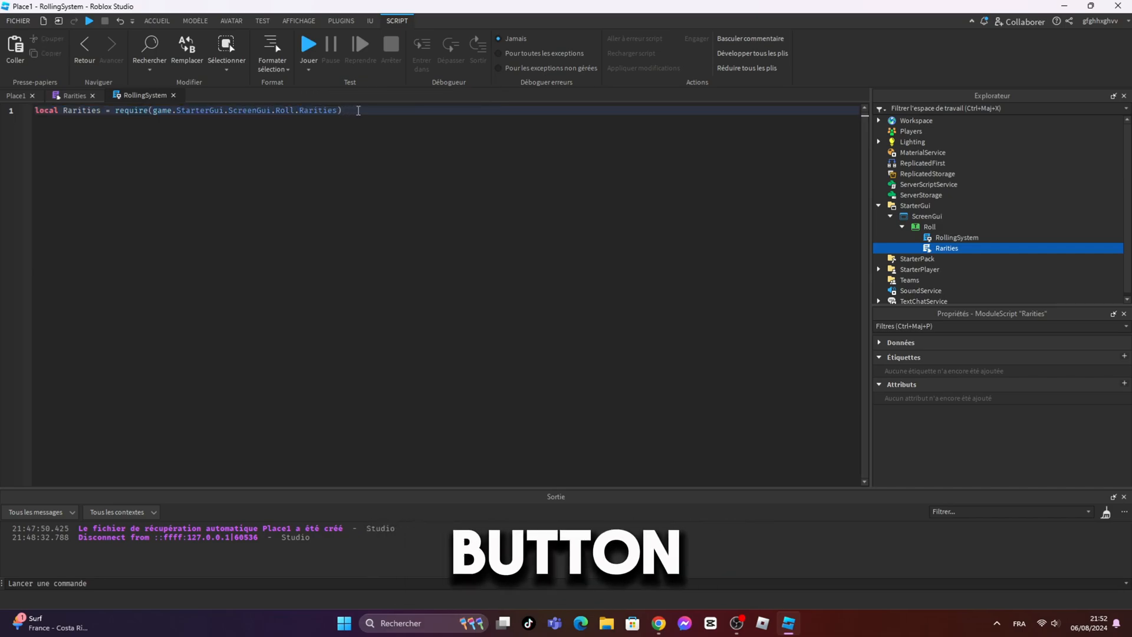
text(local RollButton = s)
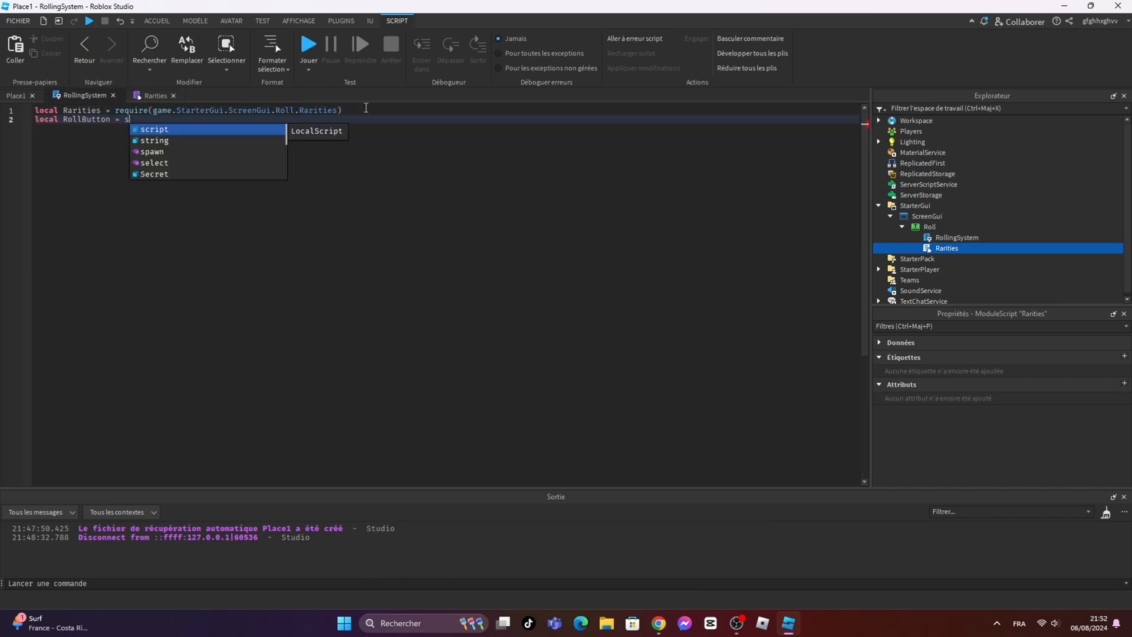
Step: Define RollButton as script.Parent, a Plr local, and loop over Rarities with pairs
text(cript.Parent)
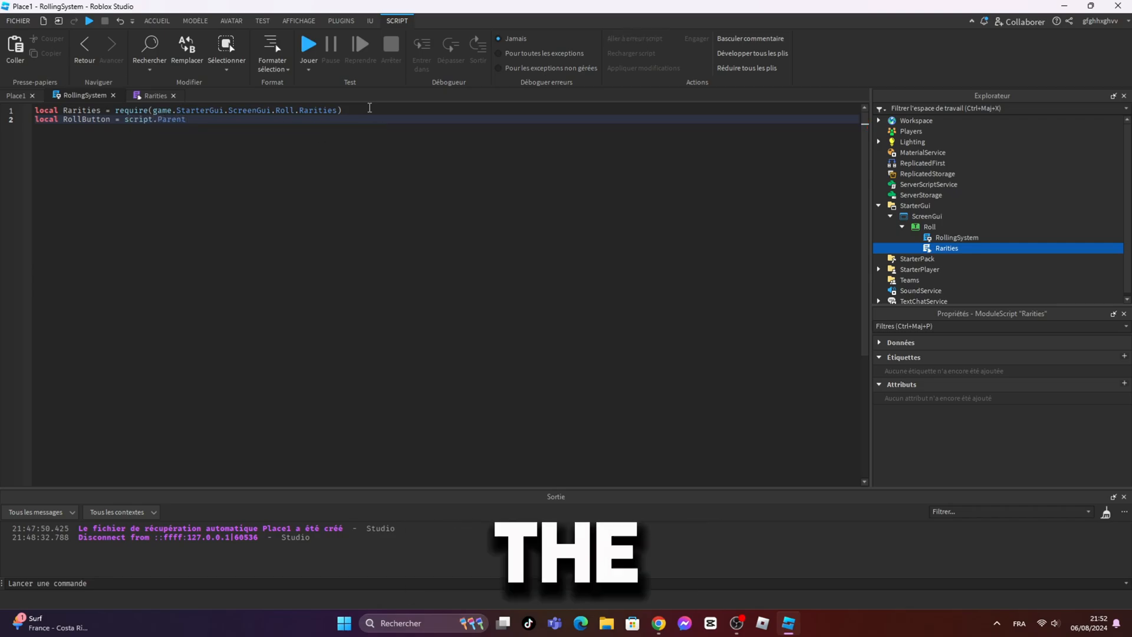
text(local Plr = gamem)
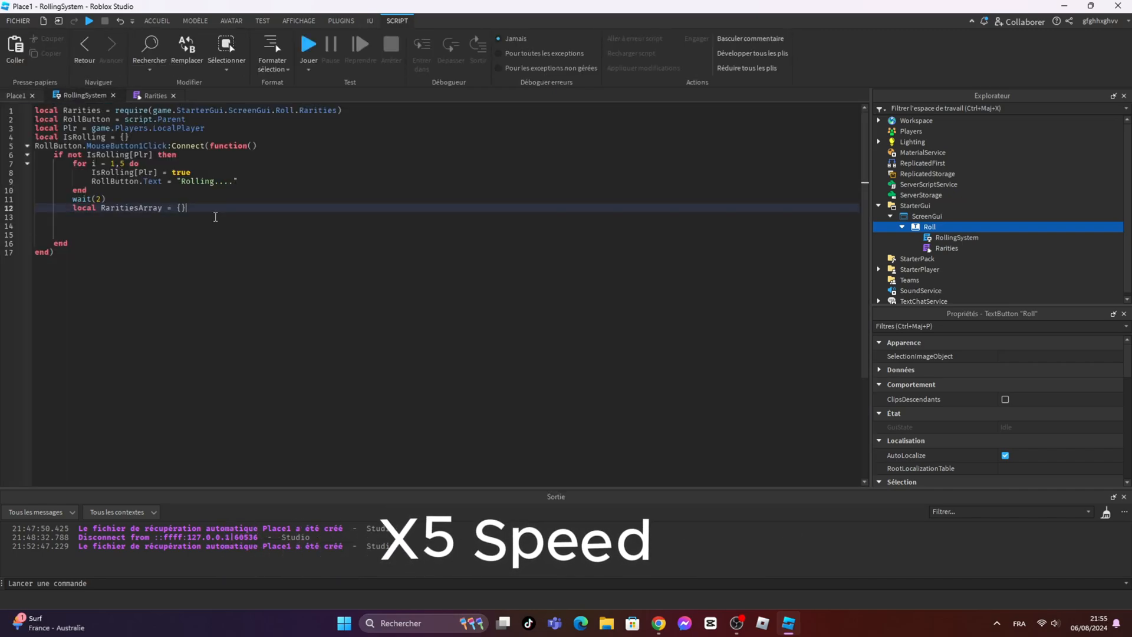
text(for i,v in pairs(Rarities) do)
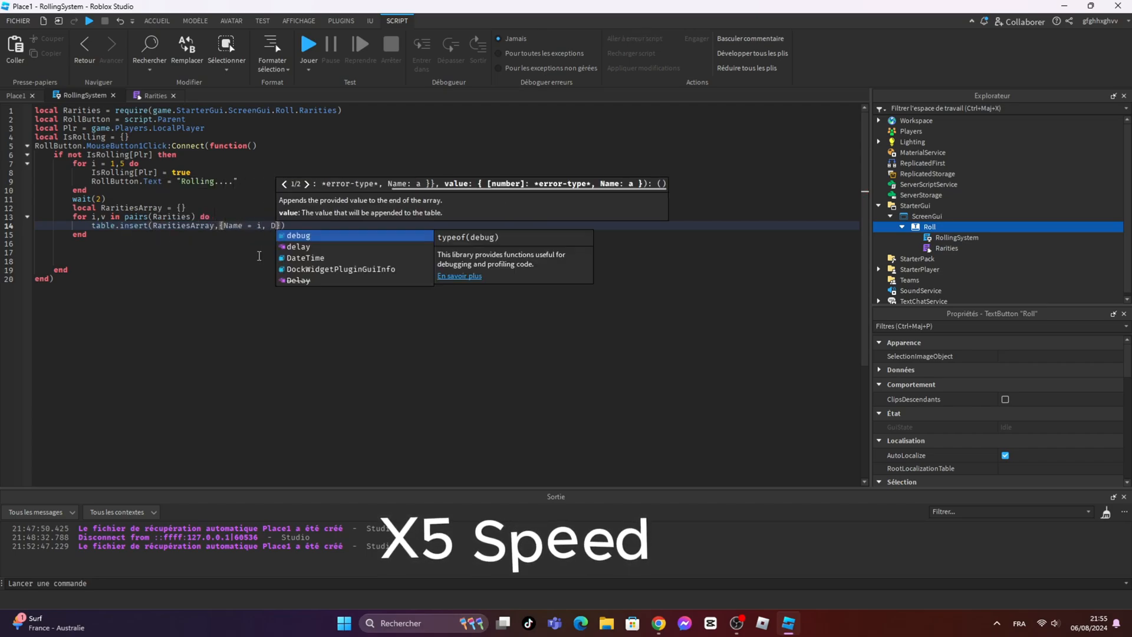
click(153, 94)
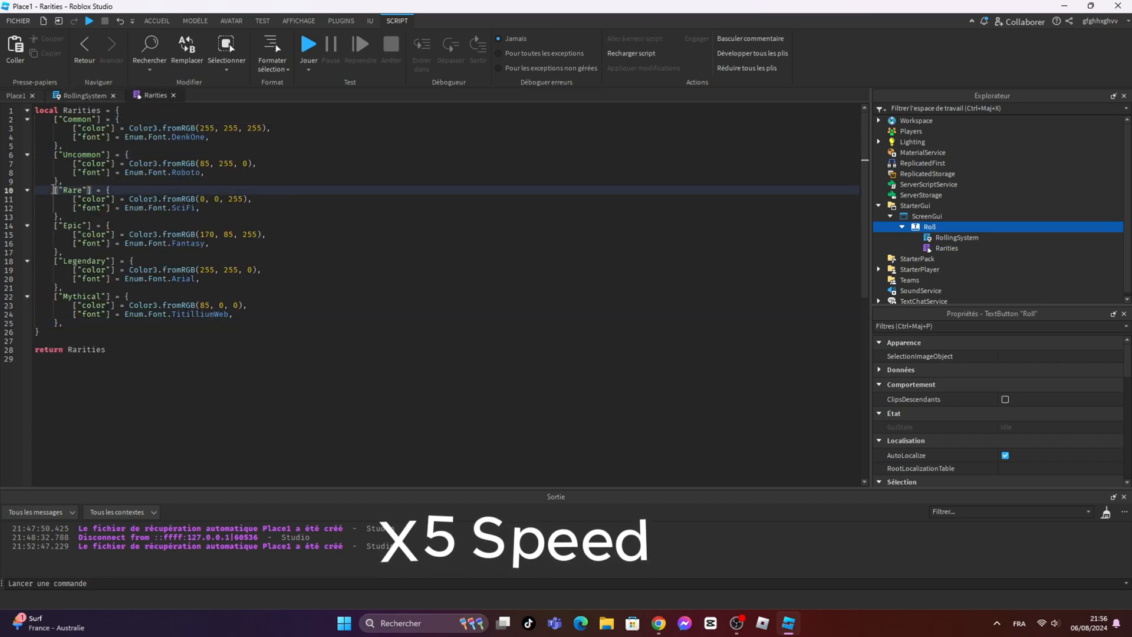
click(82, 95)
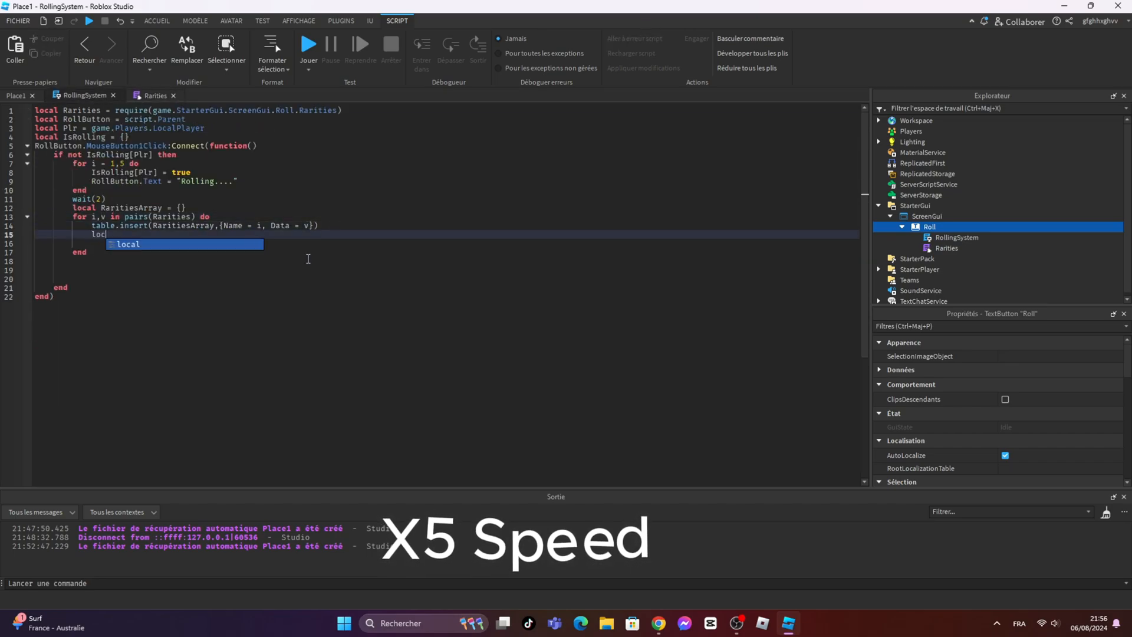
Step: Pick ChosenRarity via RaritiesArray[math.random(1,#RaritiesArray)] and set the button's TextColor3 when chosen
text(local ChosenRarity = ra)
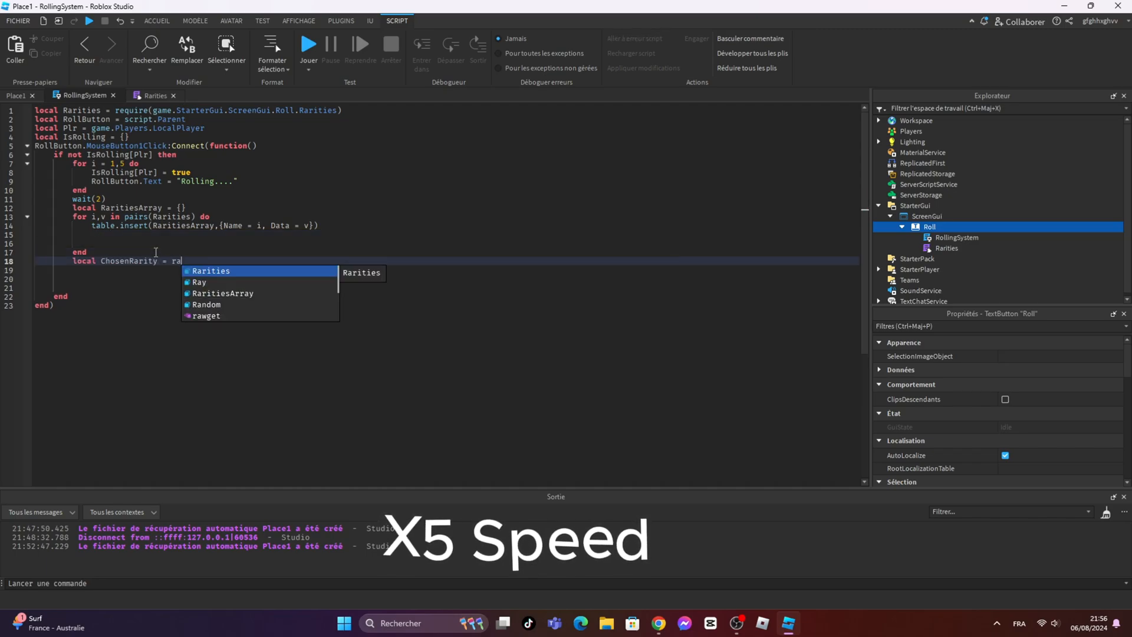
text(RaritiesArray[math.random(1,#RaritiesArray)])
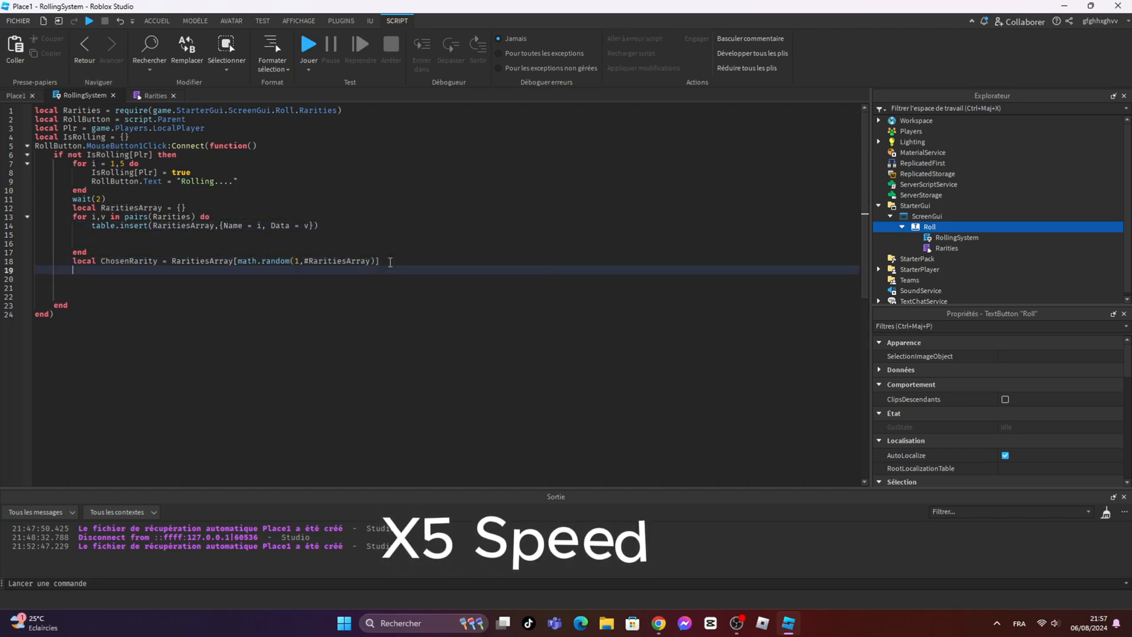
text(if ChosenRarity then)
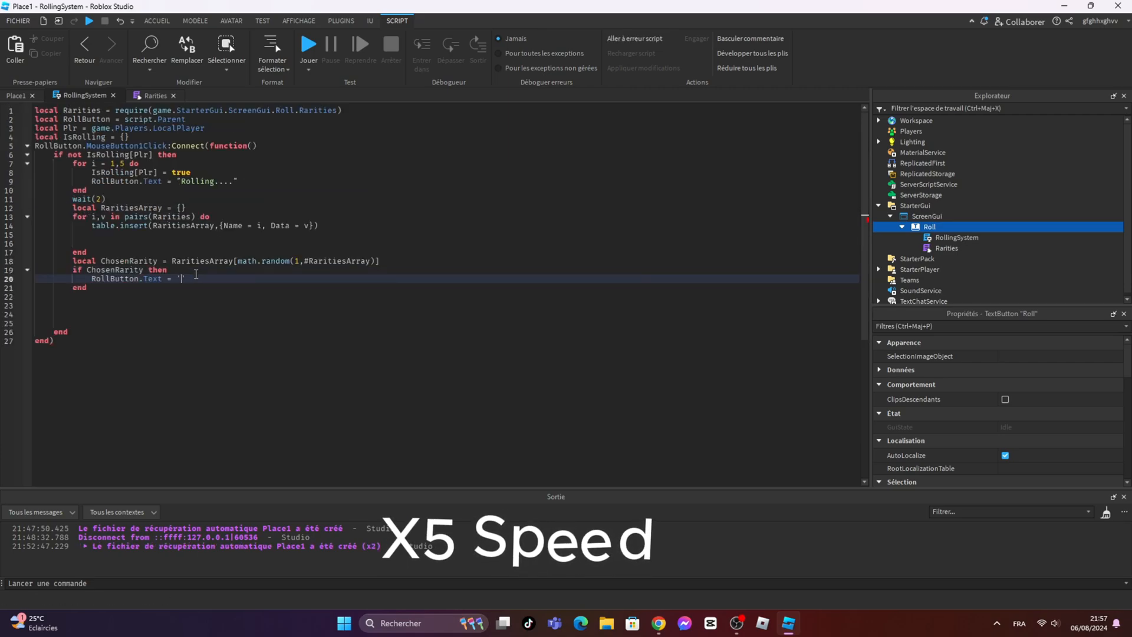
text(RollButton.TextColor3 = Color3)
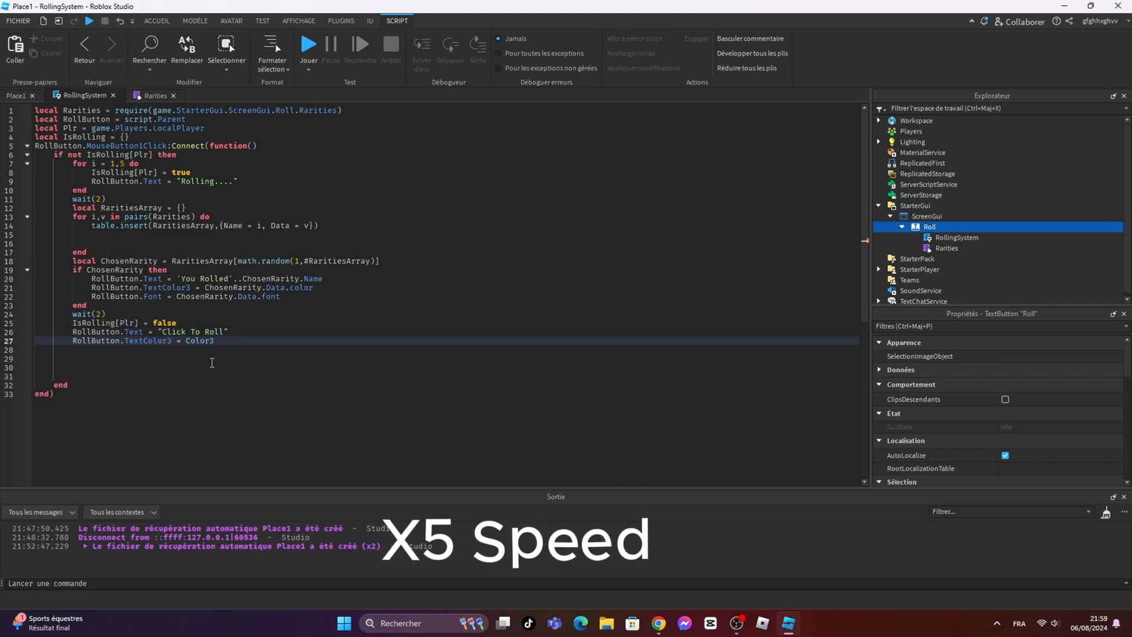
click(308, 44)
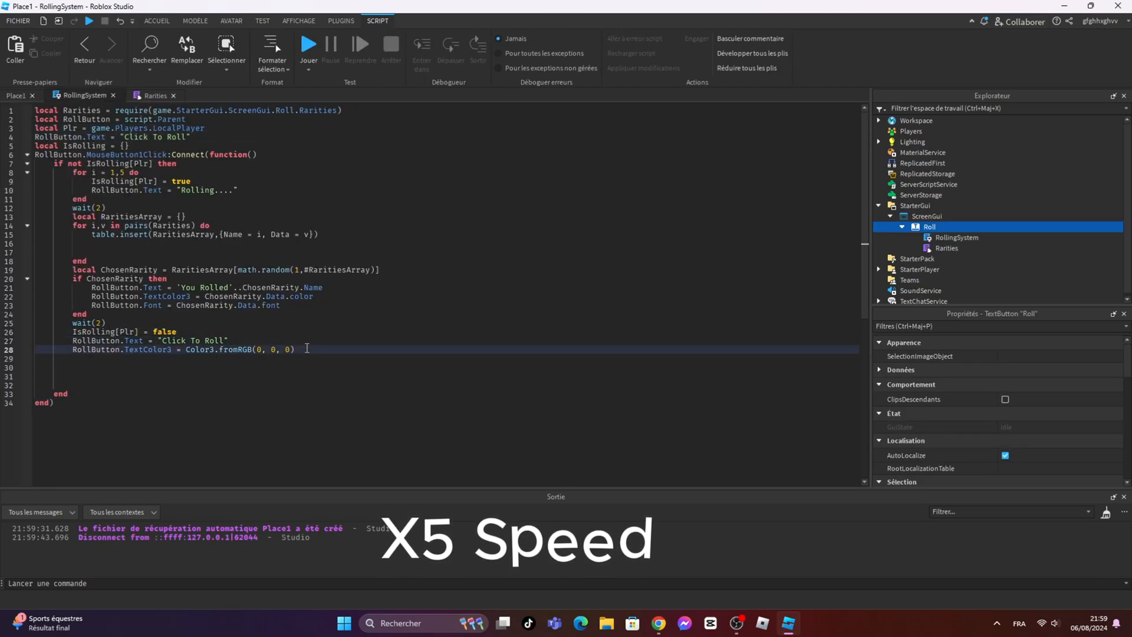
Step: Give RollButton a background setting, adjust the text colour reset, and guard with IsRolling[Plr]
text(RollButton.ba)
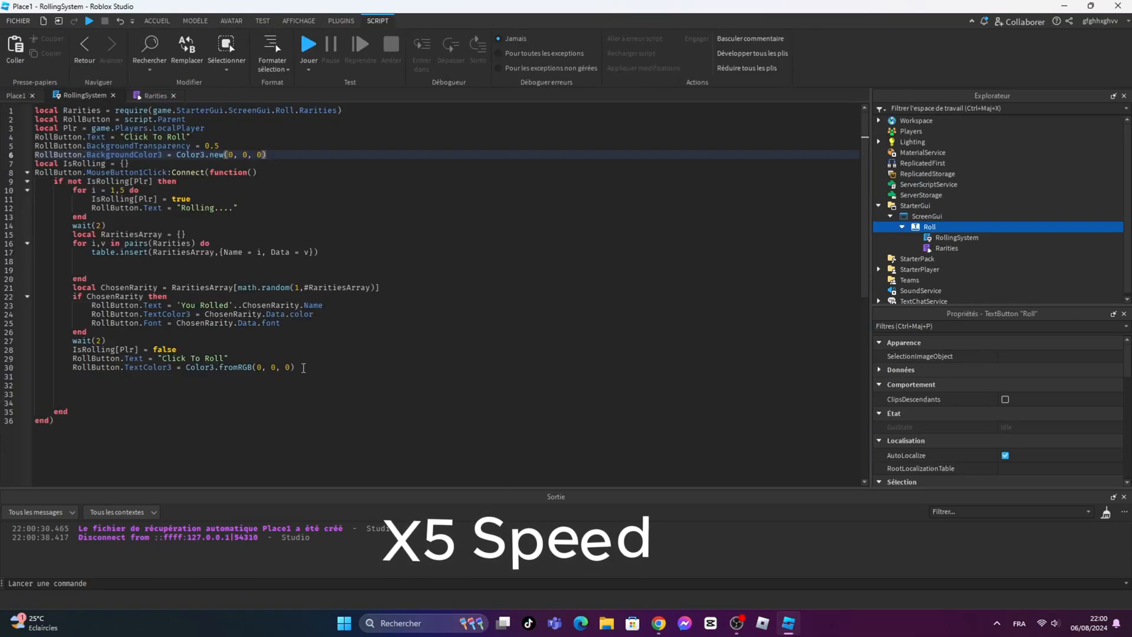
click(307, 43)
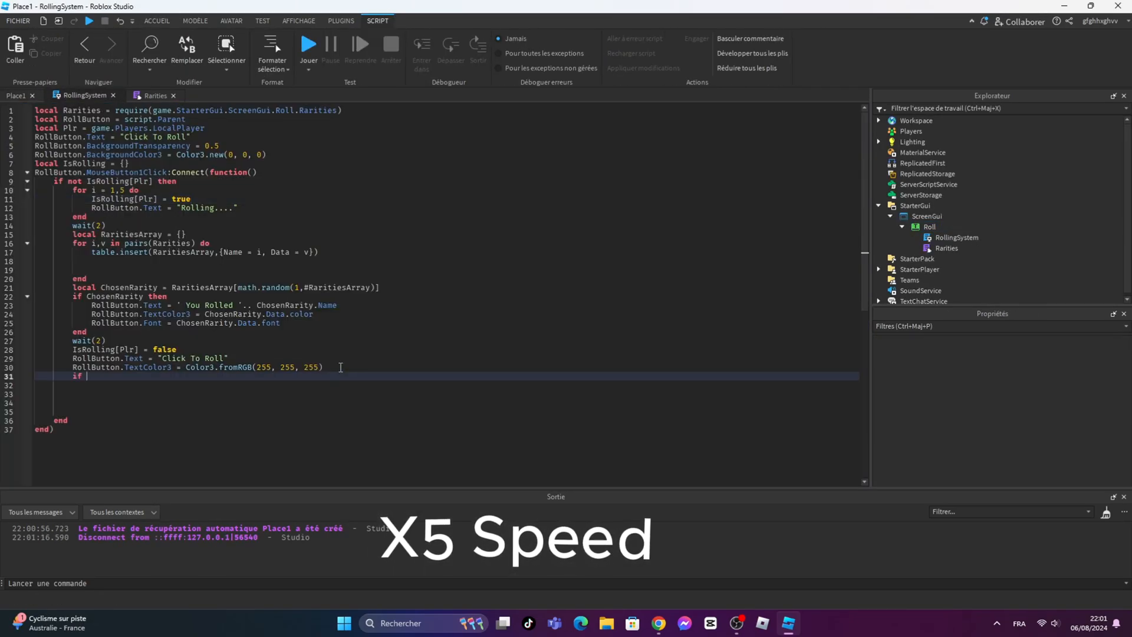
text(IsRolling[Plr] then)
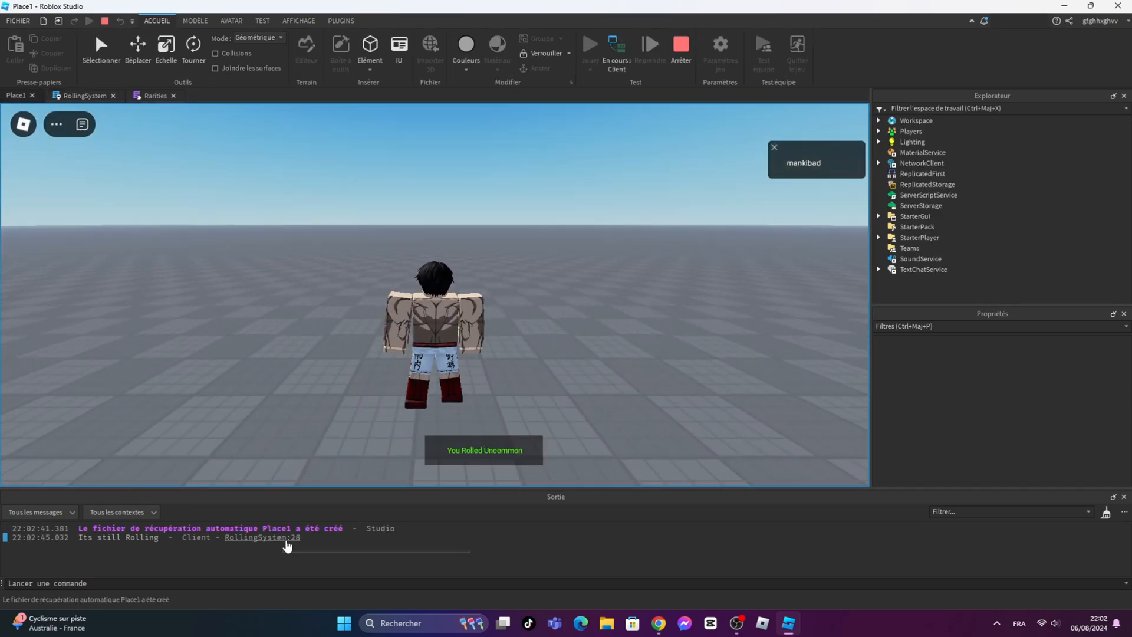
Step: Jump to the script line that printed the "still rolling" output message
click(483, 450)
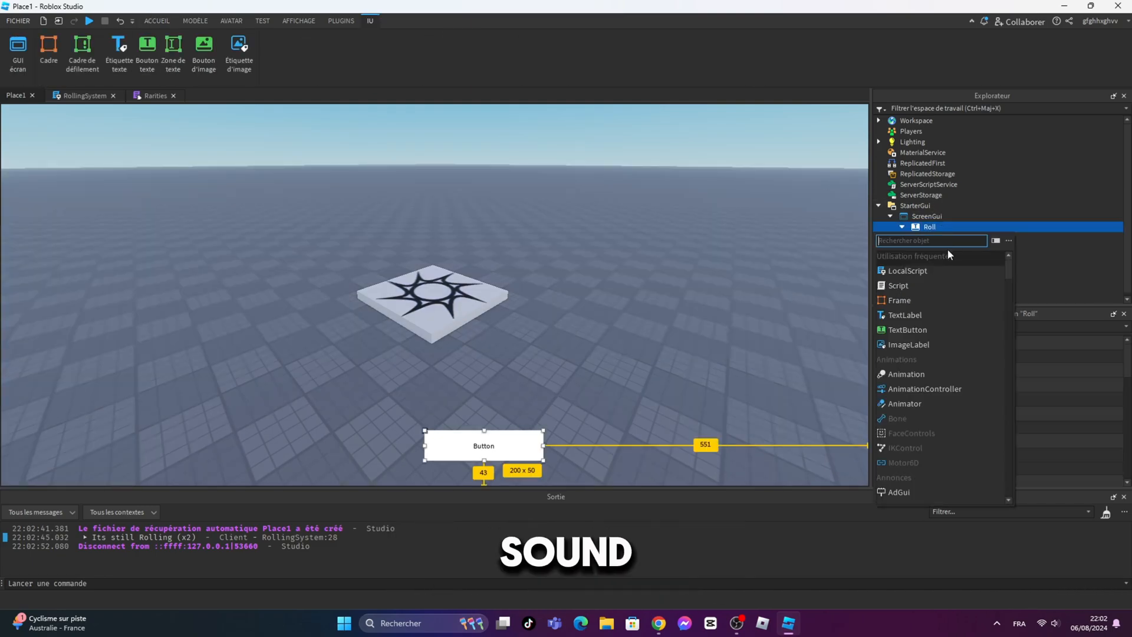
text(sou)
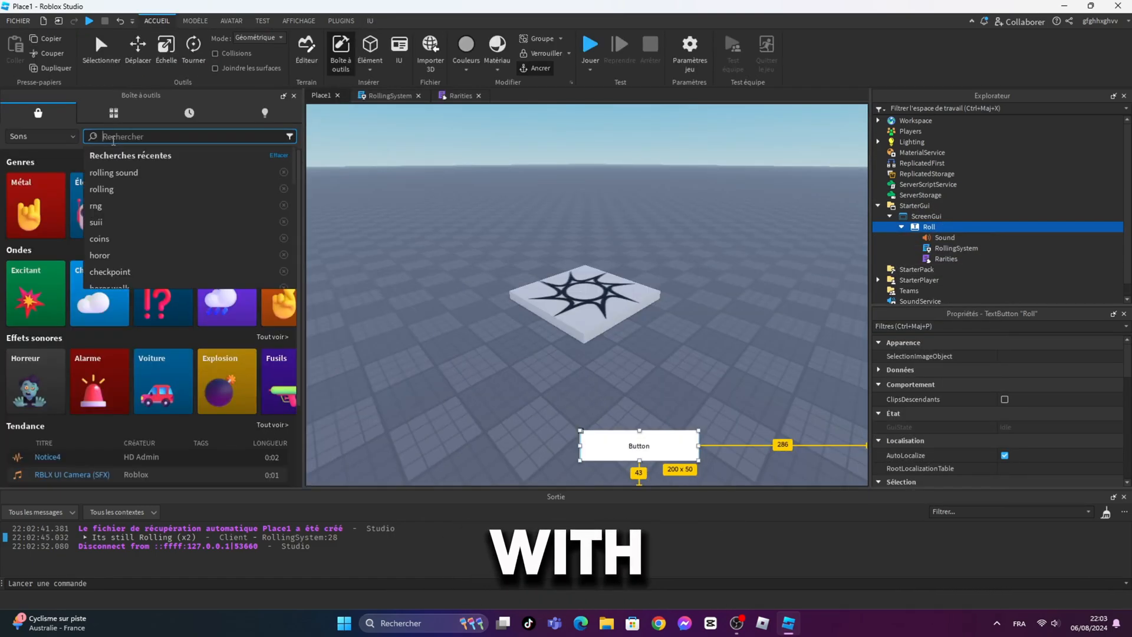
text(rolling sound)
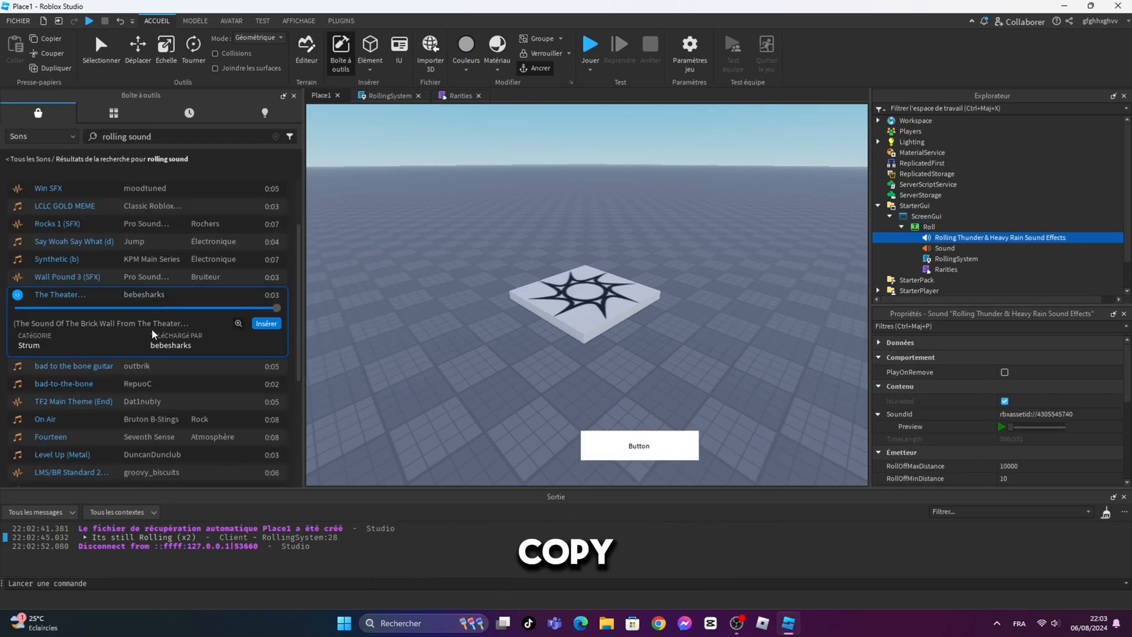
click(1035, 414)
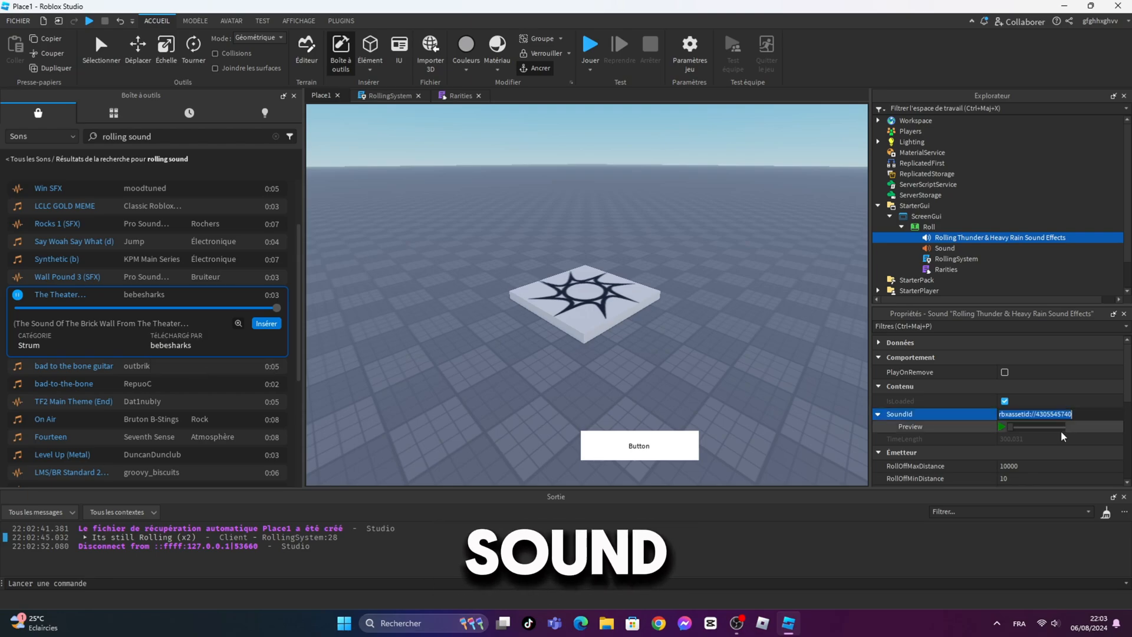
text(5686595322)
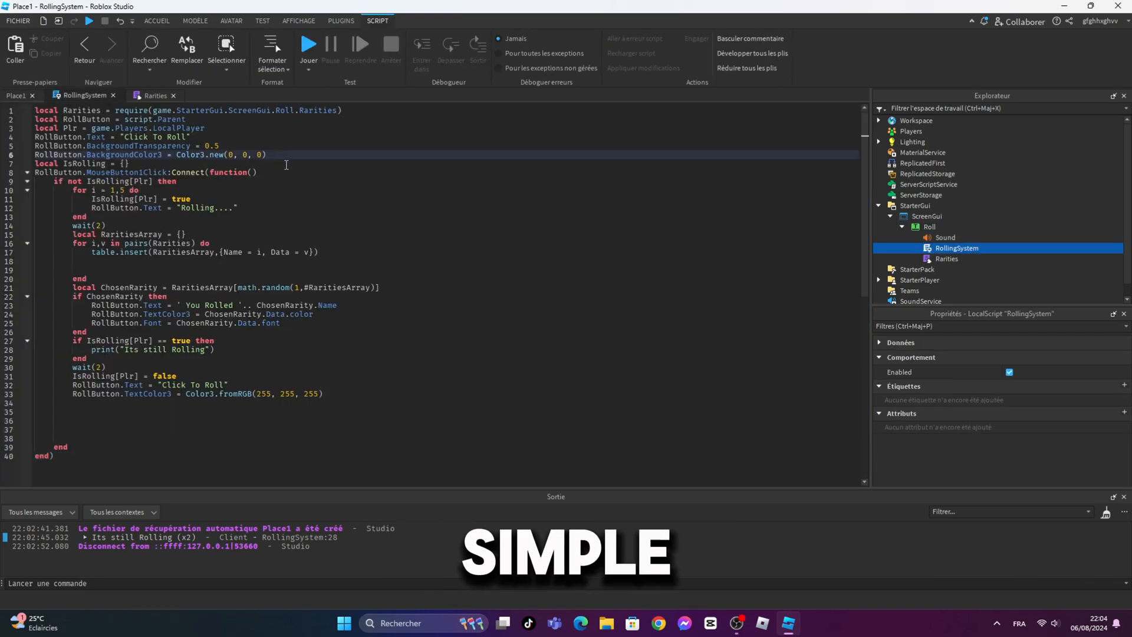
Step: Declare a local RollingSound variable, then roll for a rarity in the playtest
text(local RollingSound)
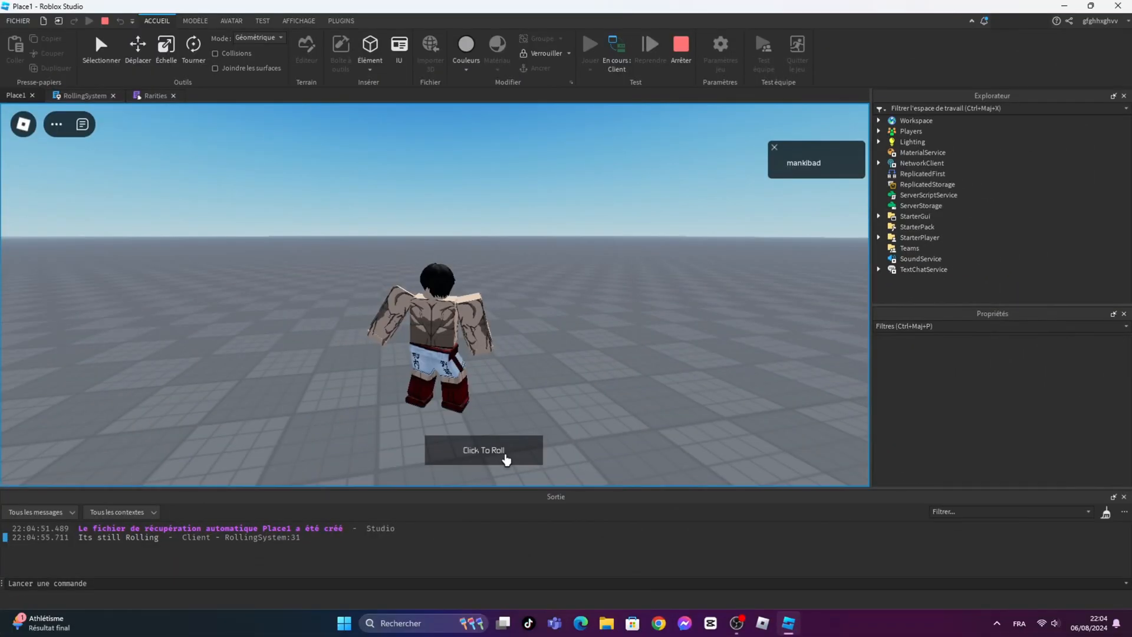
click(484, 449)
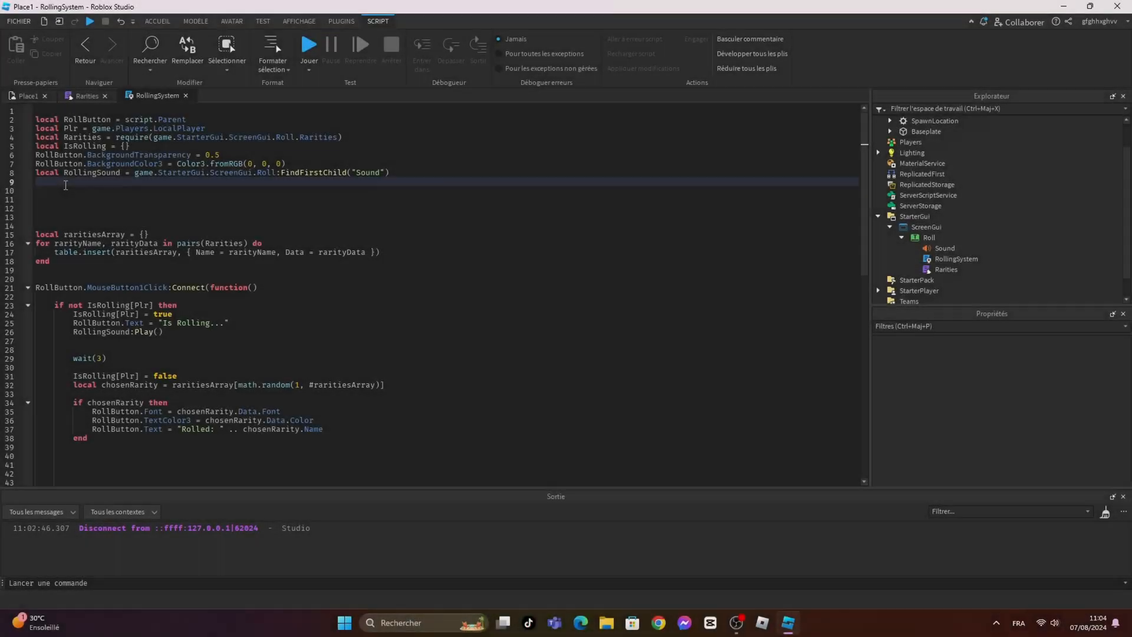
Step: Create SkipButton with Position UDim2.new(0.5,-40,0.6,0) and black BackgroundColor3
text(sk)
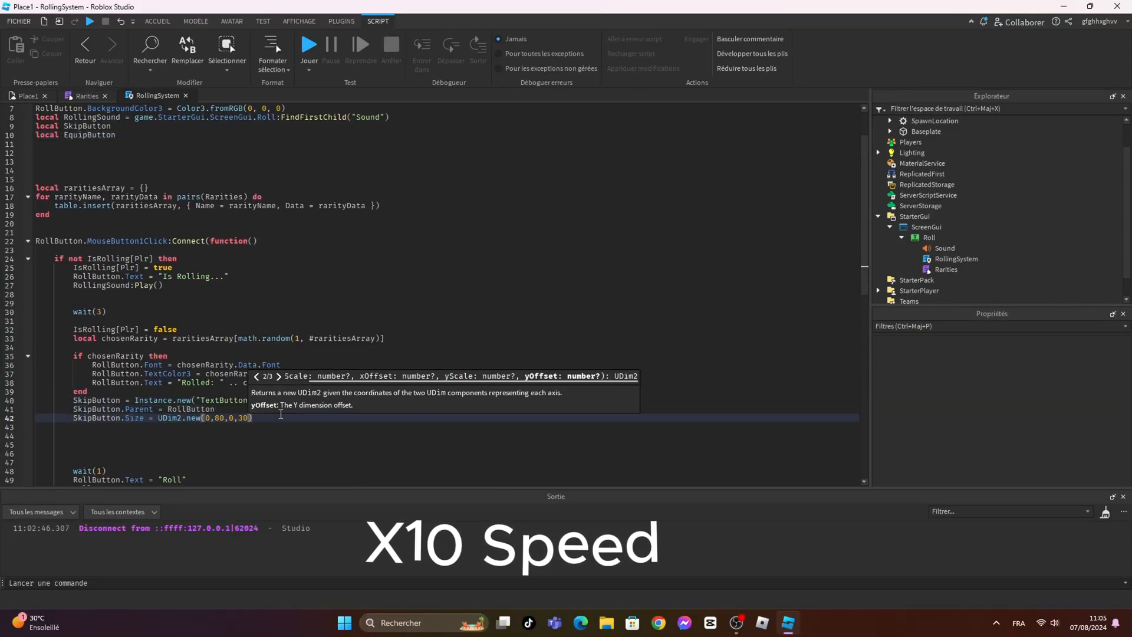
text(SkipButton.Position = UDim2.new(0.5,-40,0.6,0))
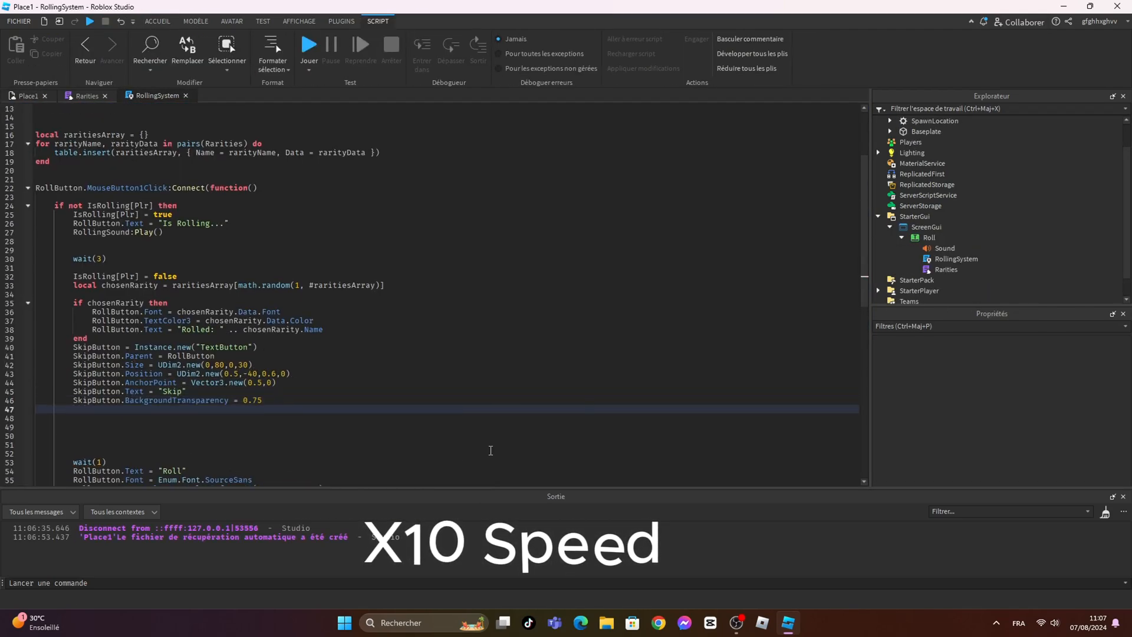
text(SkipButton.BackgroundColor3 = Color3.new(0,0,0))
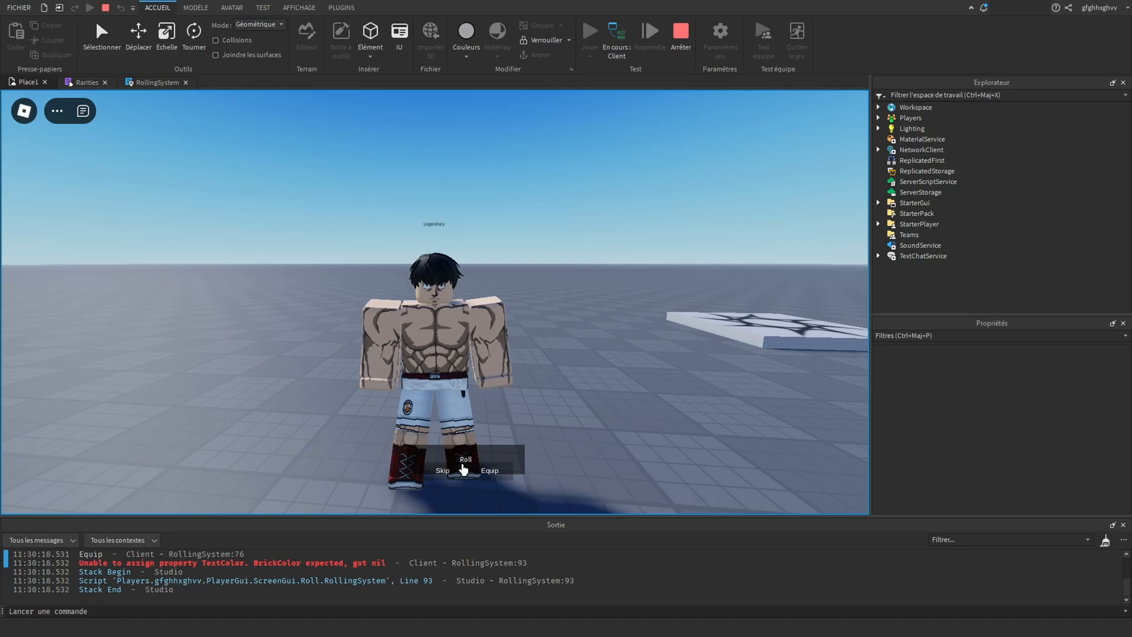
Step: Try the Skip/Equip options shown after a roll in the playtest
click(466, 459)
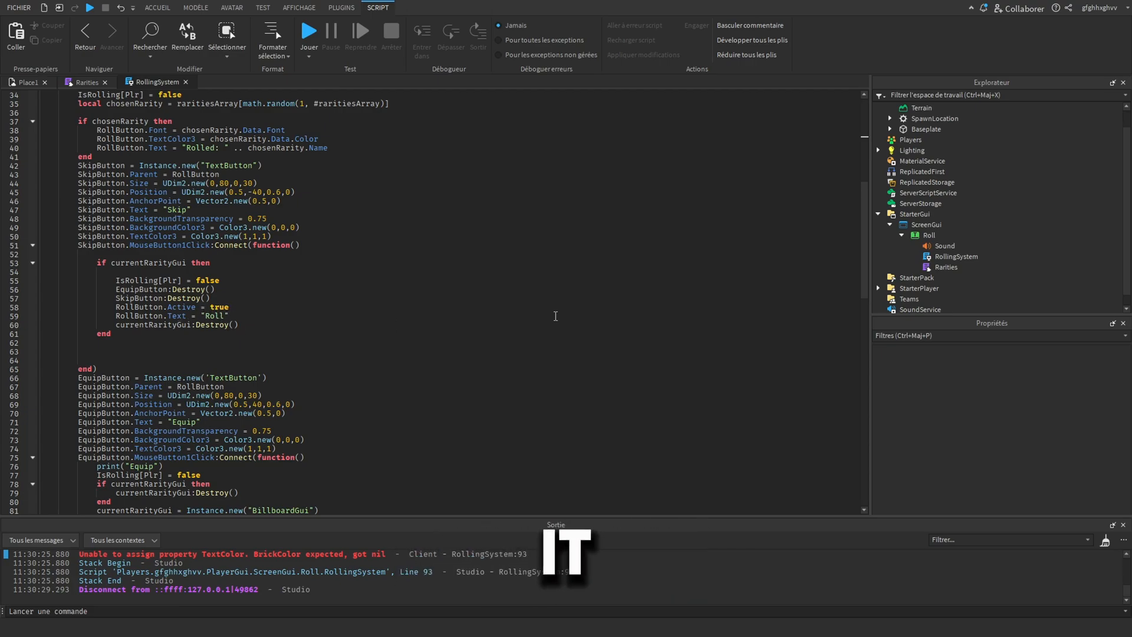
Step: Scroll through the RollingSystem script to review the Skip/Equip handlers and BillboardGui code
scroll(down, 3)
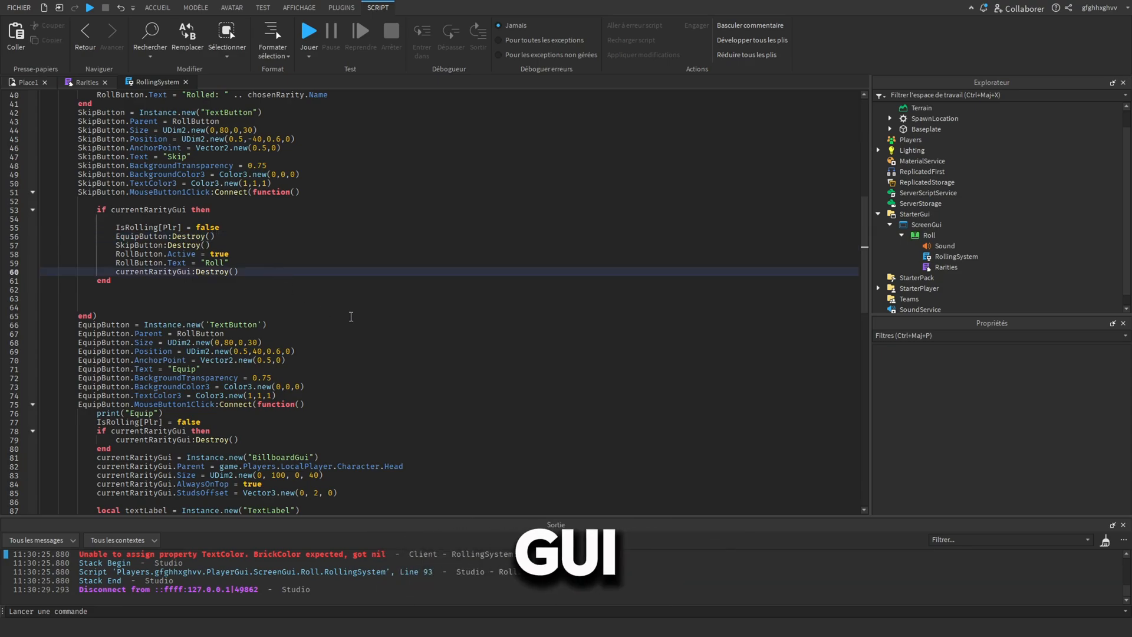
scroll(down, 3)
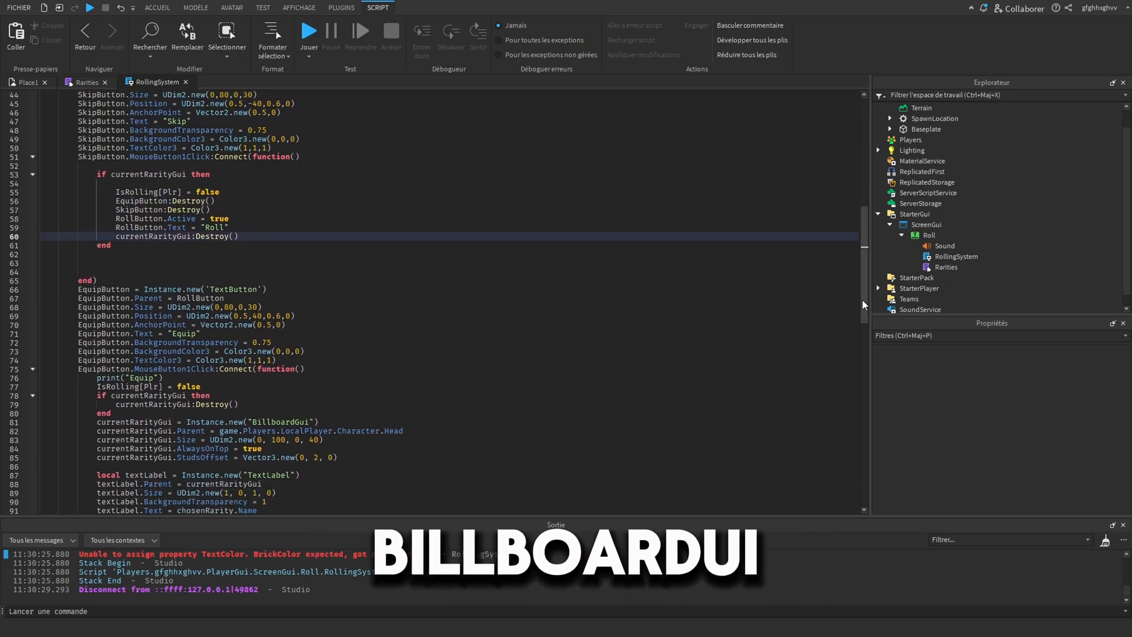